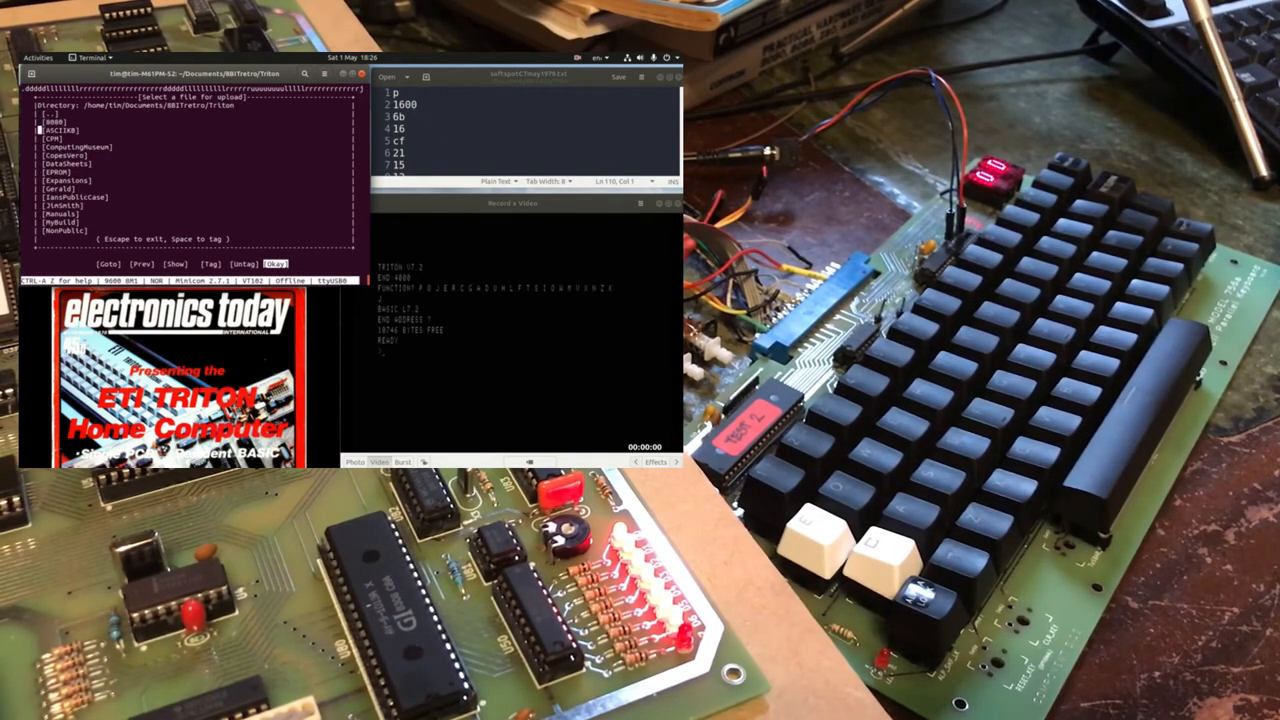
- Select 3Dmaze.low.txt in the file list and start its ASCII upload to the Triton
{"action": "scroll", "scroll_direction": "down", "scroll_amount": 3}
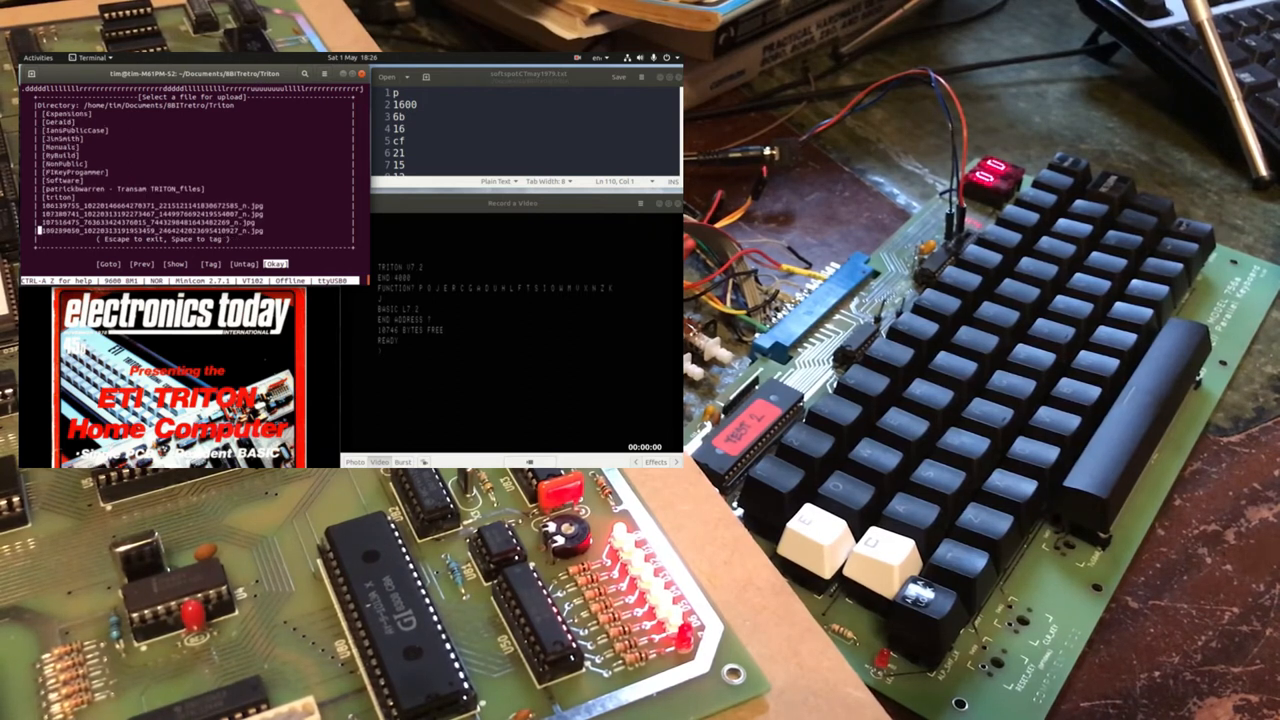
{"action": "scroll", "scroll_direction": "down", "scroll_amount": 3}
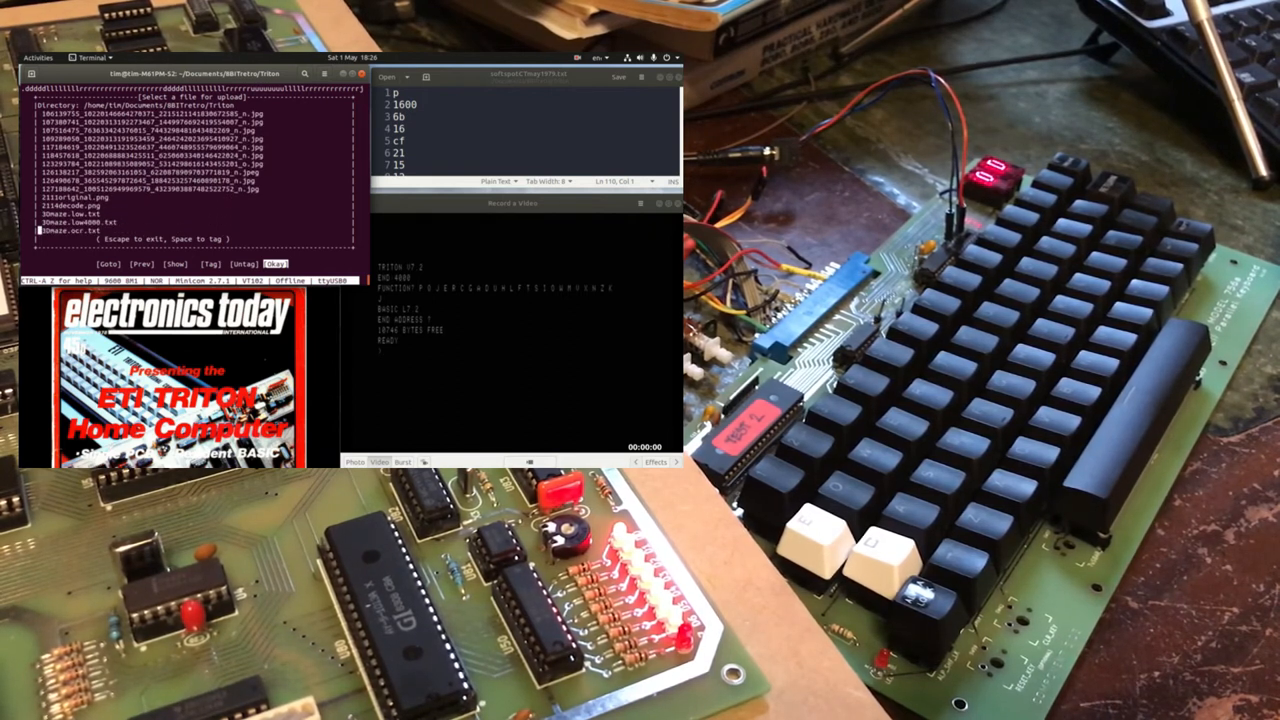
{"action": "scroll", "scroll_direction": "down", "scroll_amount": 3}
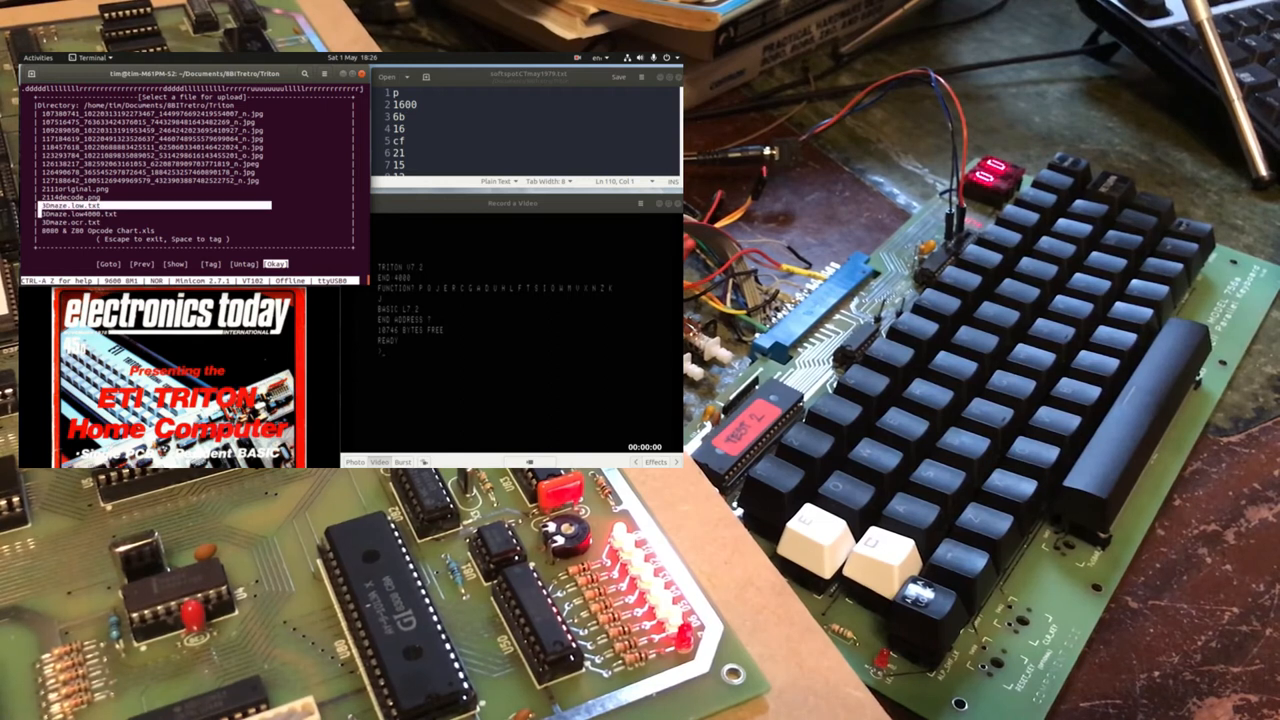
{"action": "left_click", "coordinate": [272, 263]}
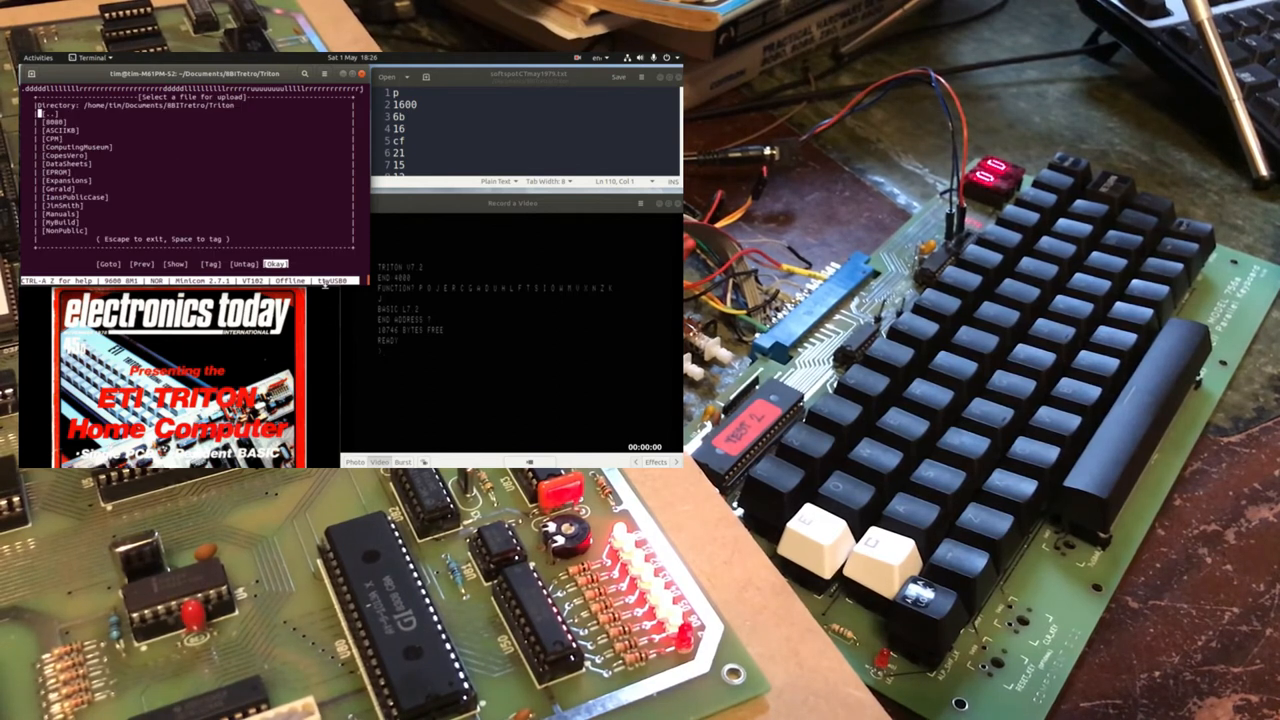
{"action": "scroll", "scroll_direction": "down", "scroll_amount": 3}
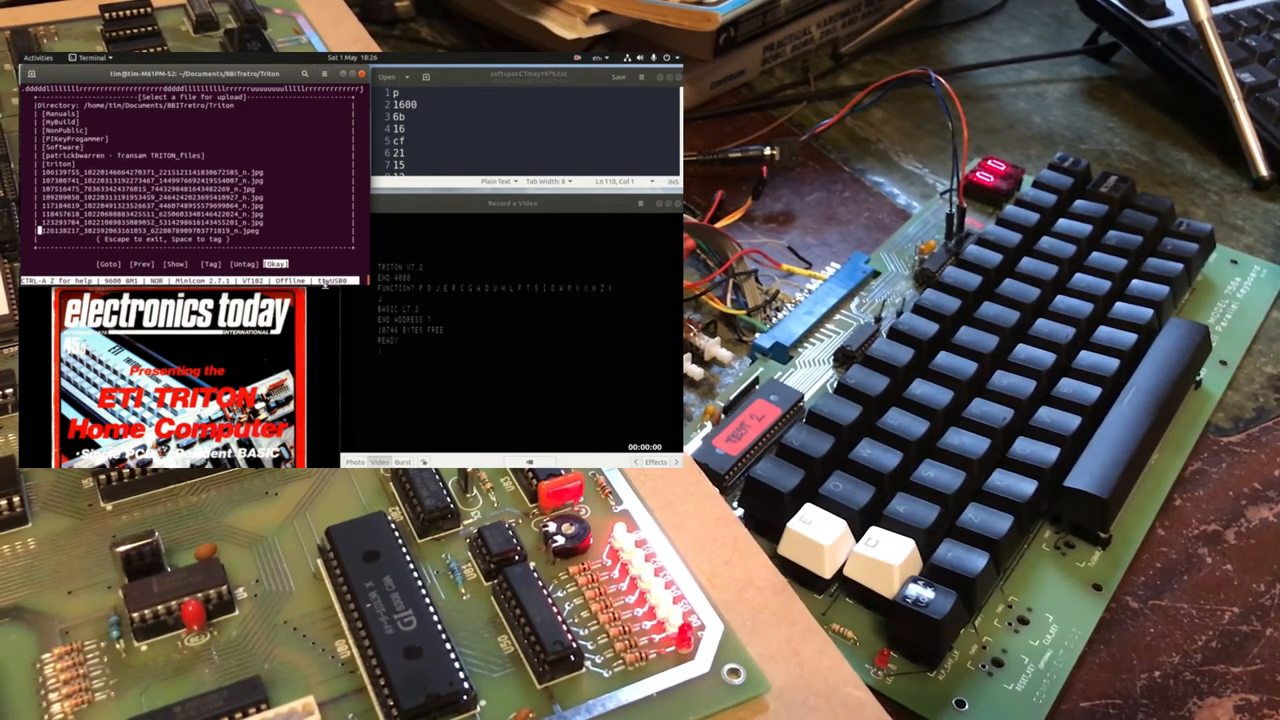
{"action": "scroll", "scroll_direction": "down", "scroll_amount": 3}
{"action": "type", "text": "3Dmaze.low.txt"}
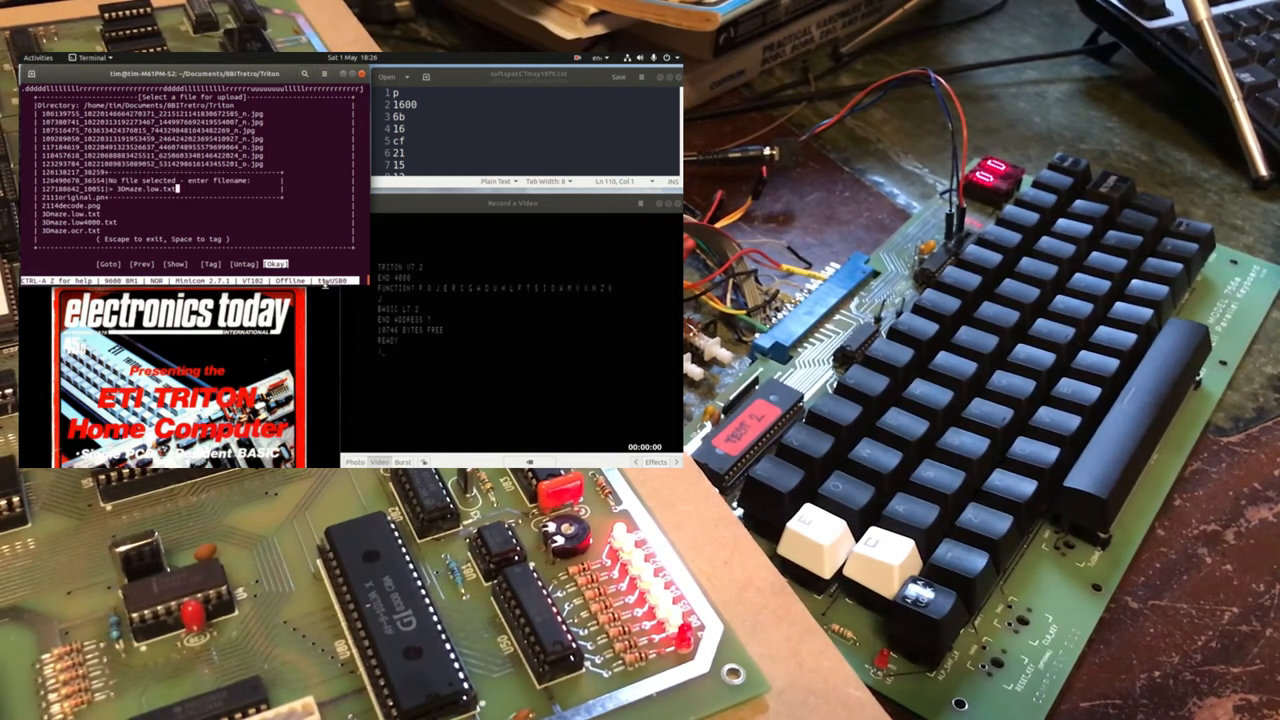
{"action": "left_click", "coordinate": [274, 264]}
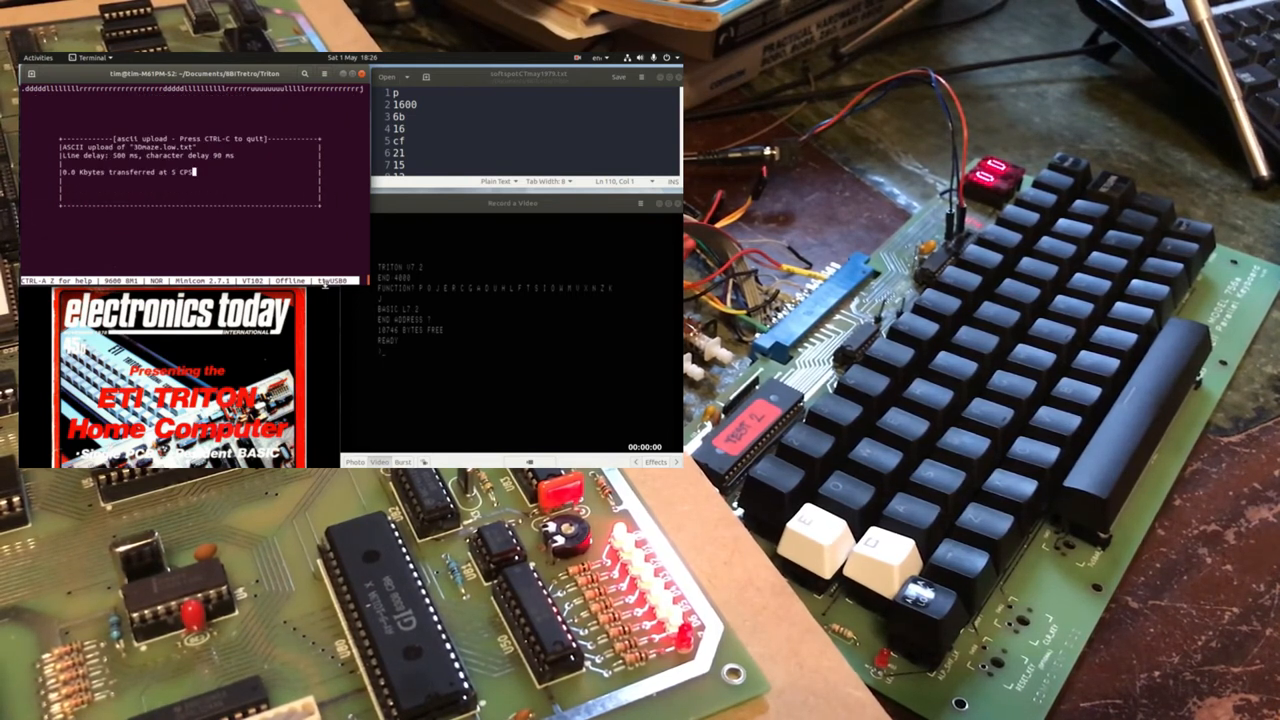